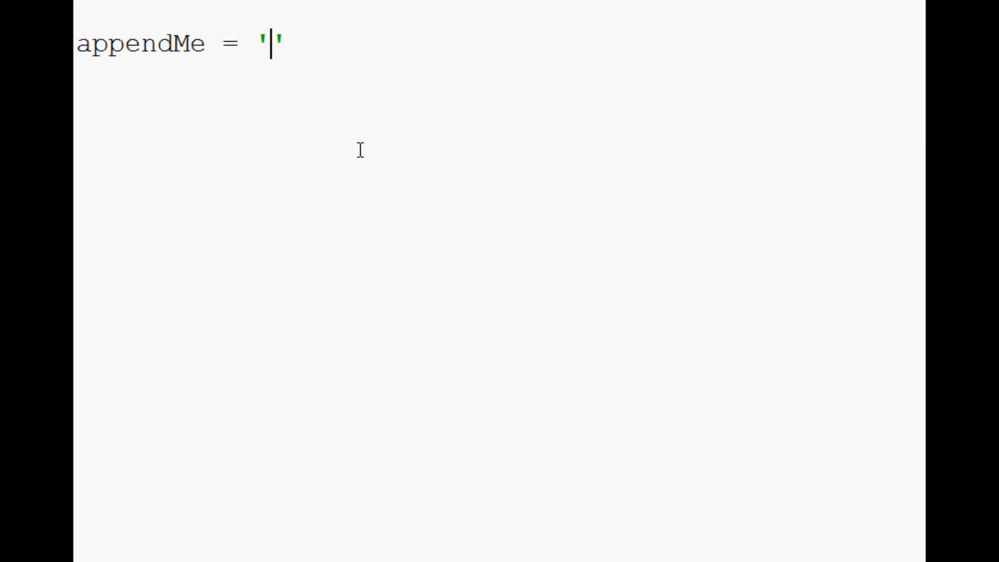
Assign appendMe the string '\nNew bit of information' and start a new line below.
{"action": "type", "text": "\\n"}
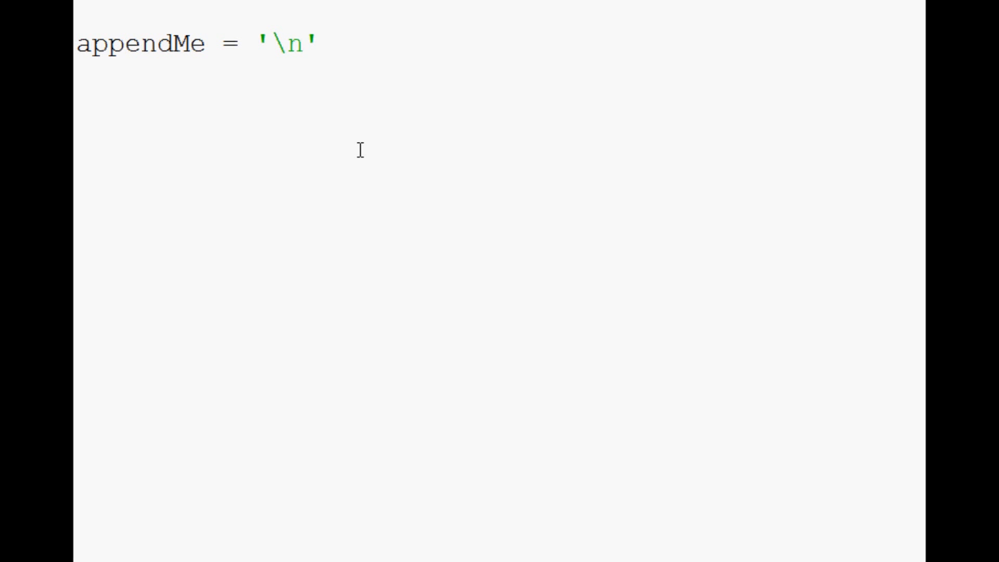
{"action": "left_click", "coordinate": [303, 43]}
{"action": "type", "text": "New bit of information"}
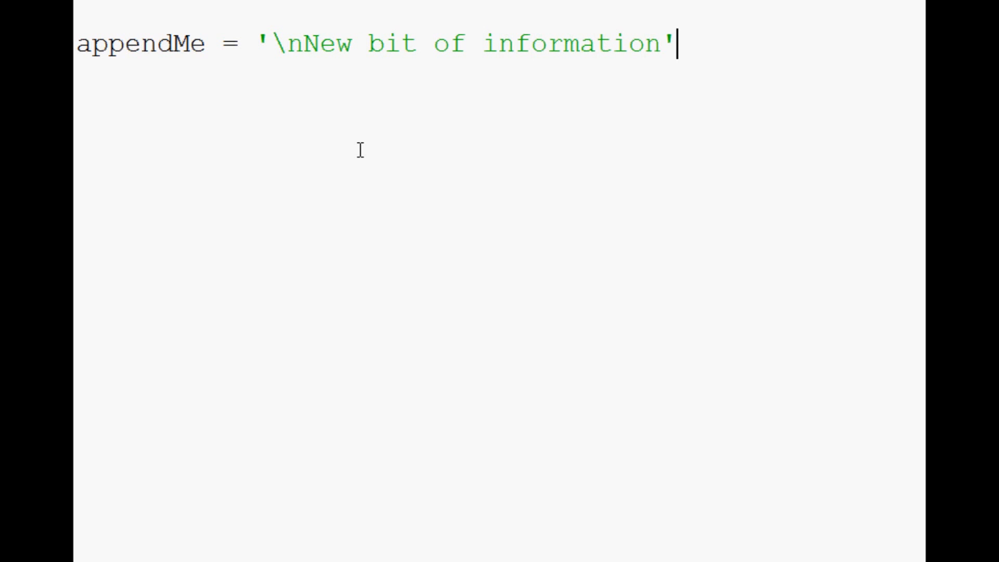
{"action": "key", "text": "Return"}
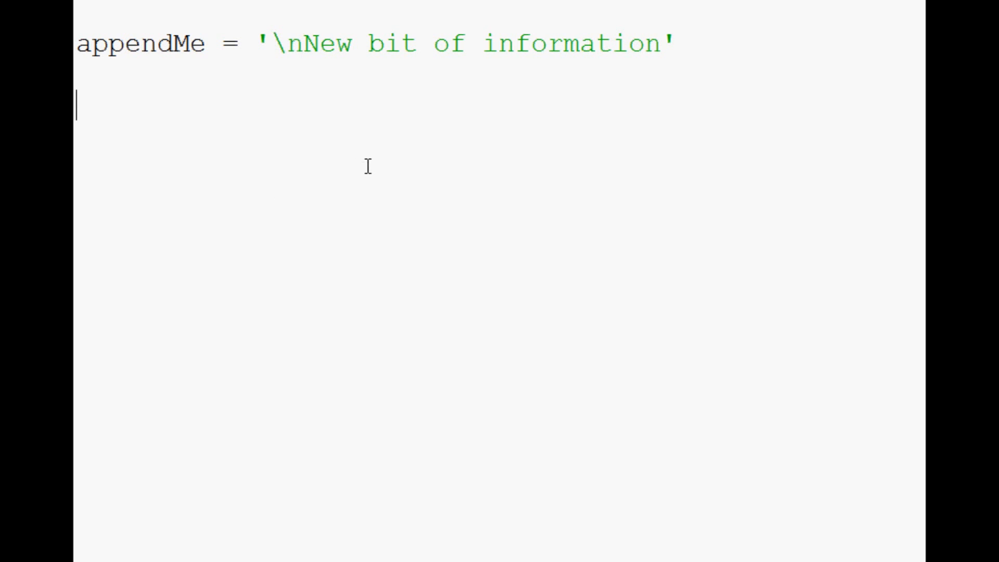
{"action": "mouse_move", "coordinate": [375, 160]}
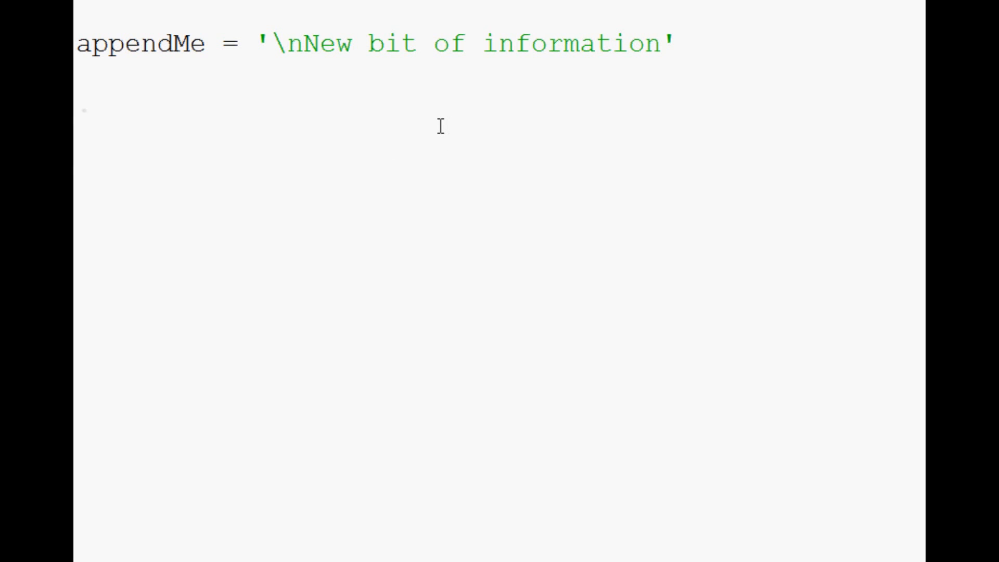
{"action": "type", "text": ".write()"}
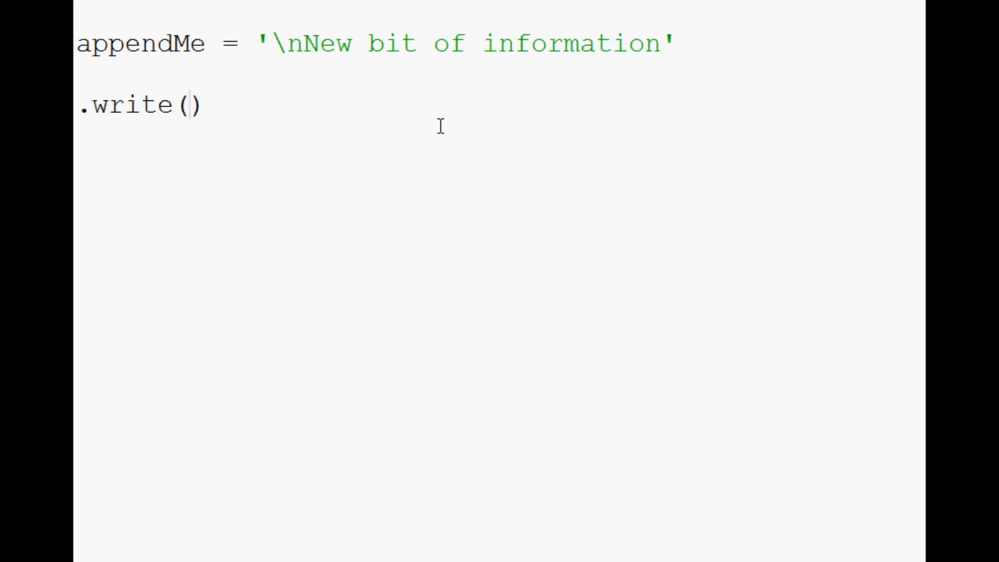
{"action": "type", "text": "'\\n'"}
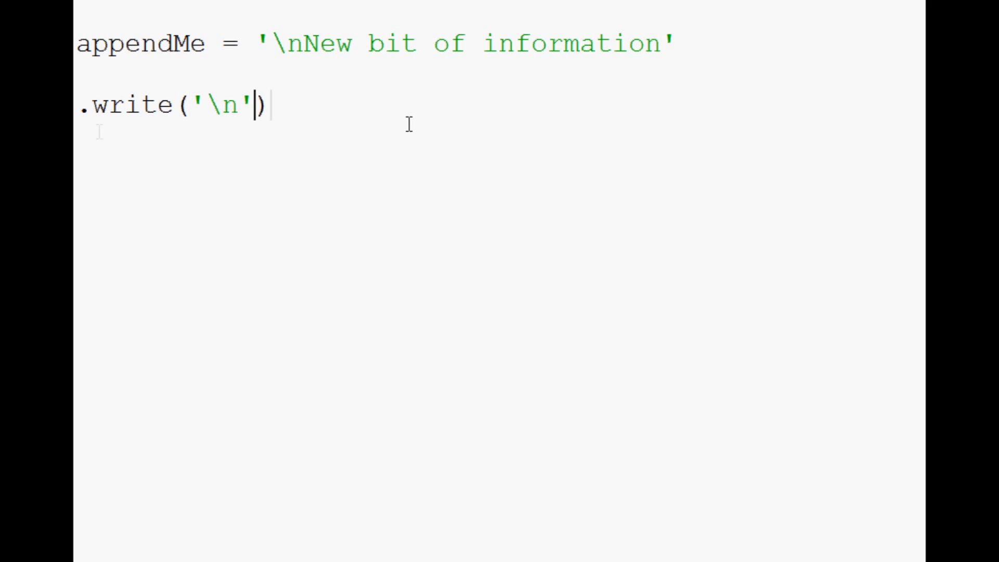
{"action": "triple_click", "coordinate": [172, 105]}
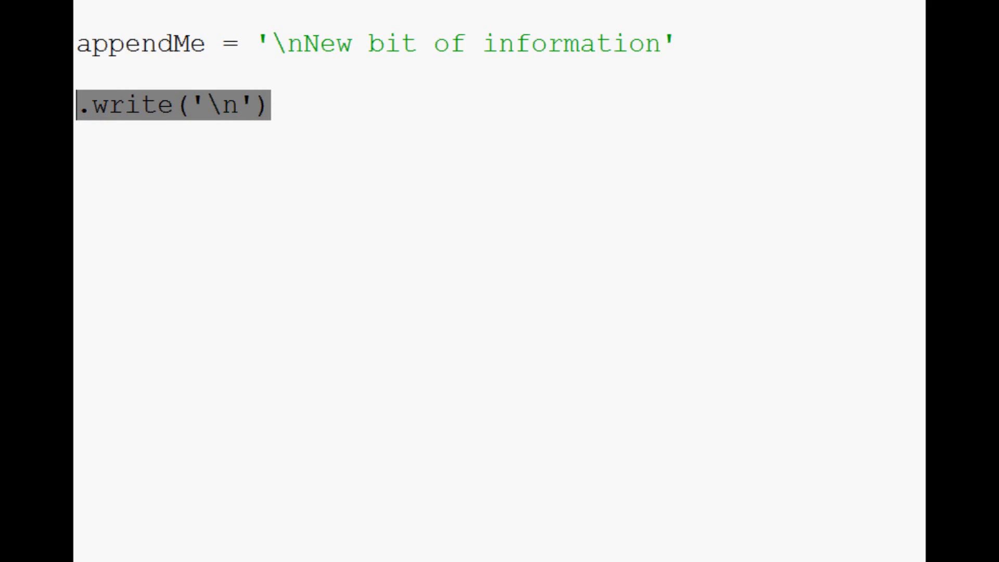
{"action": "key", "text": "Delete"}
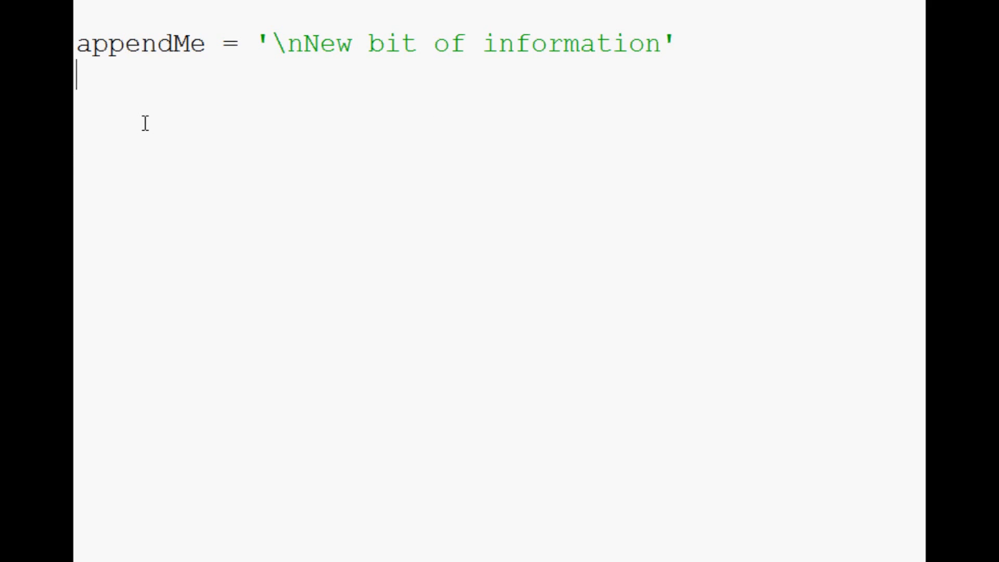
Write appendFile = open('exampleFile.txt','a') to open the file in append mode.
{"action": "type", "text": "appen"}
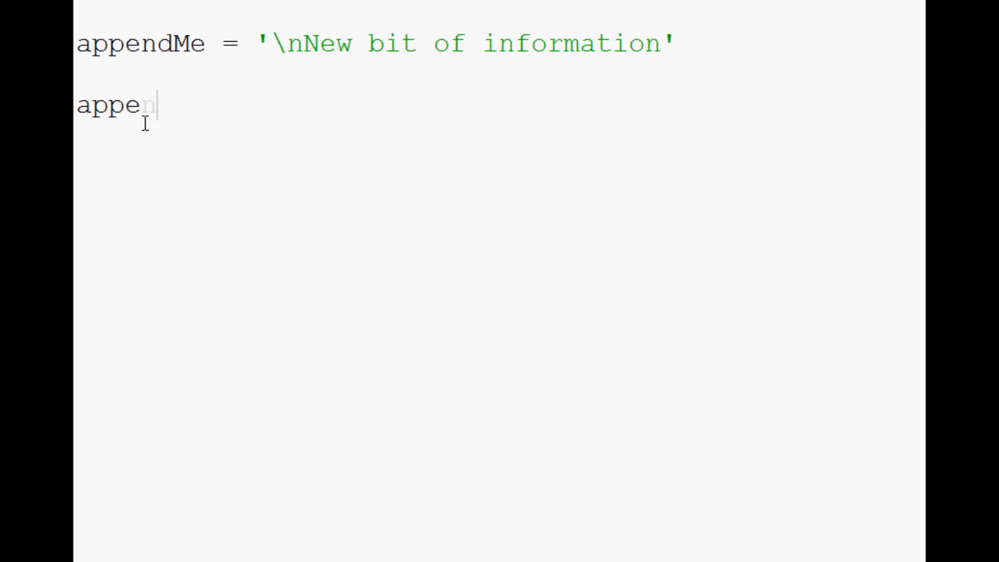
{"action": "type", "text": "n"}
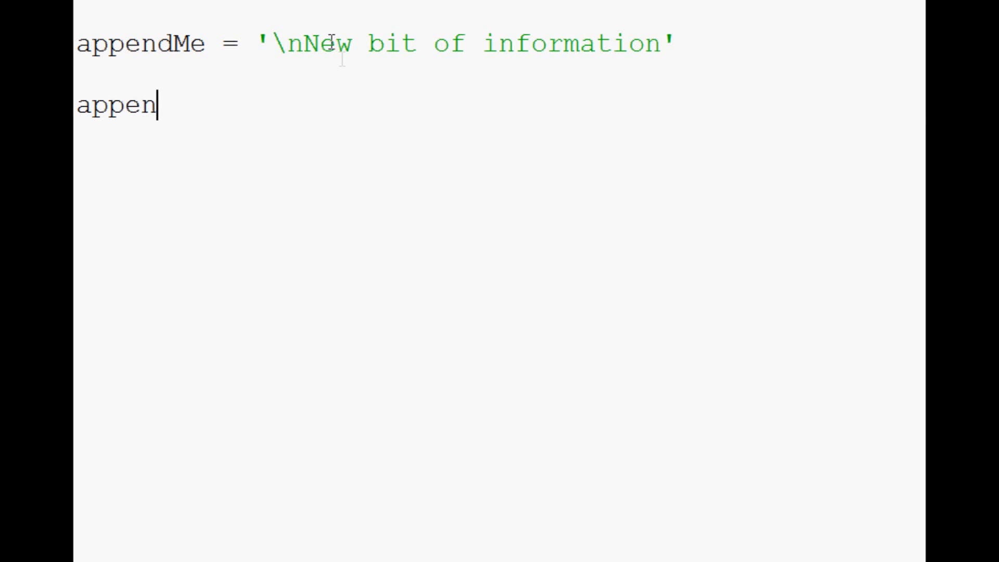
{"action": "type", "text": "dFile"}
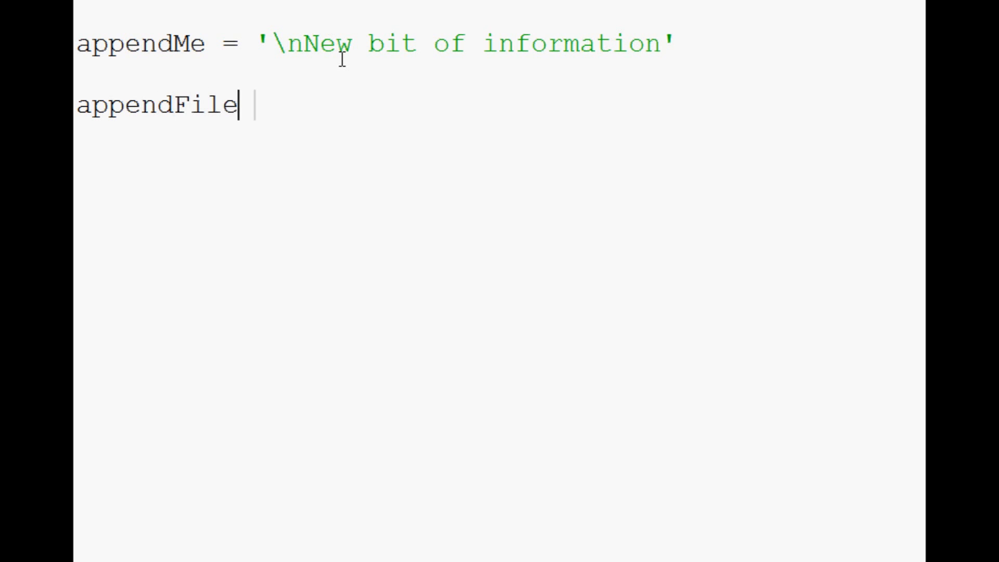
{"action": "type", "text": "= open()"}
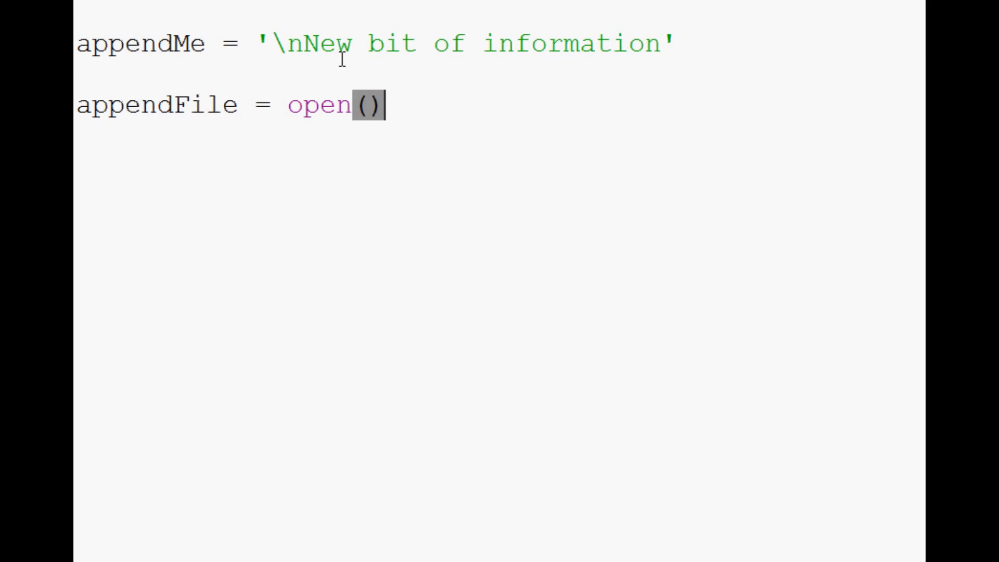
{"action": "type", "text": "''"}
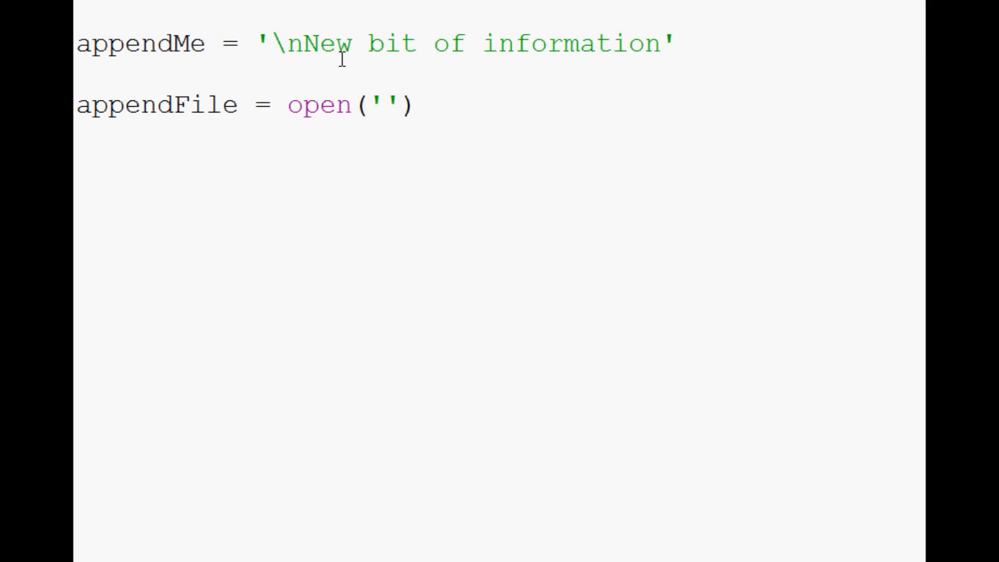
{"action": "type", "text": "example"}
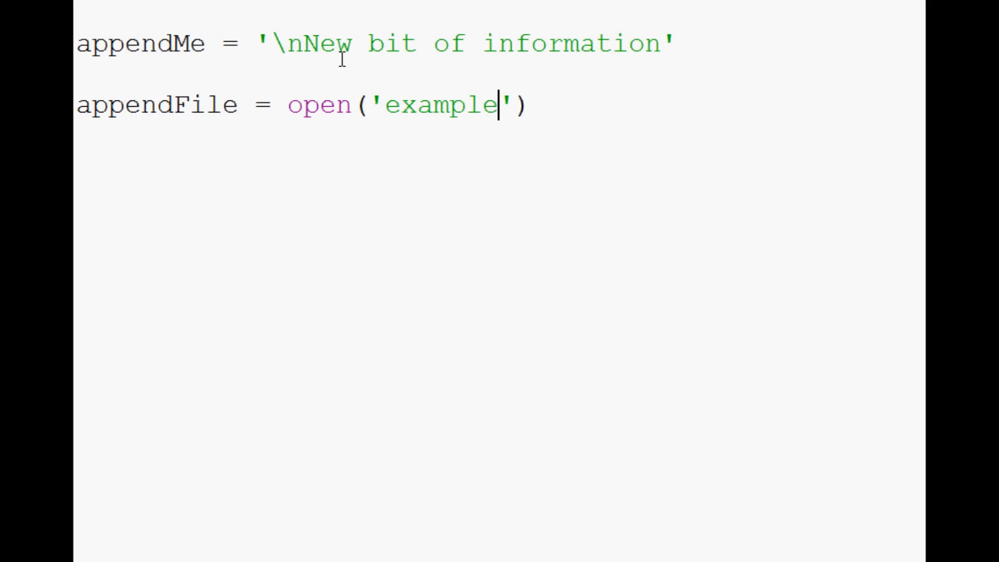
{"action": "type", "text": "File.txt"}
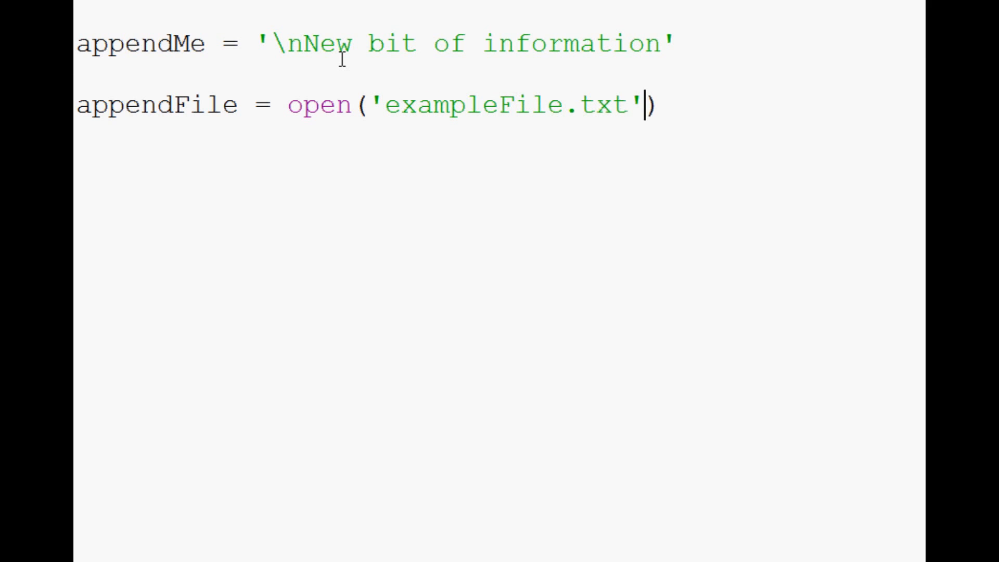
{"action": "type", "text": ",''"}
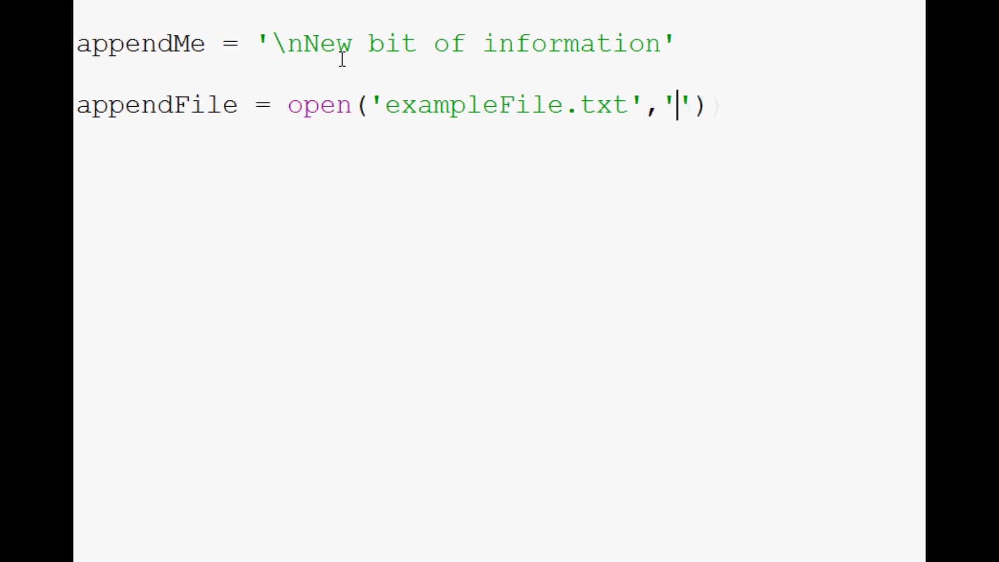
{"action": "type", "text": "a"}
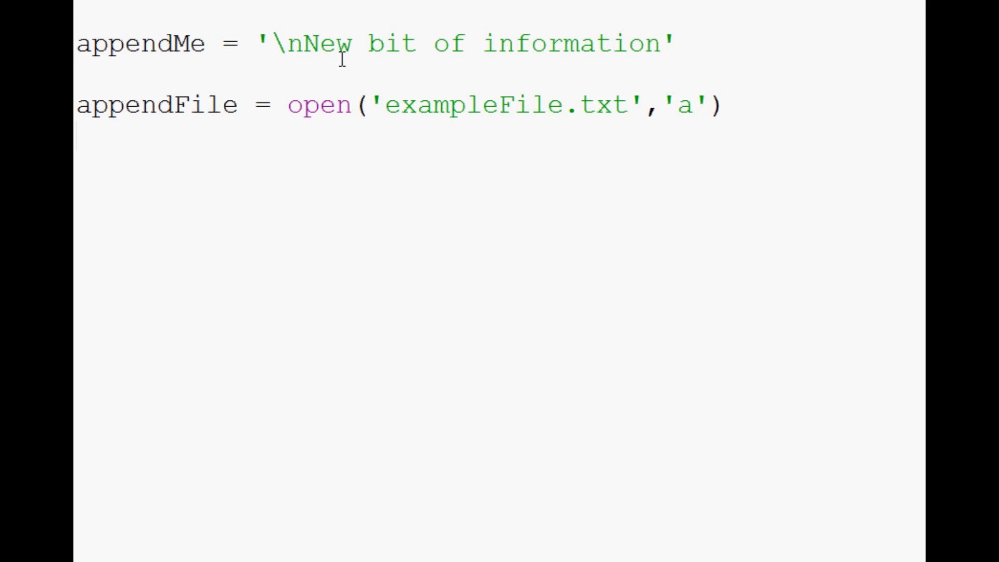
{"action": "type", "text": "appendFile.write("}
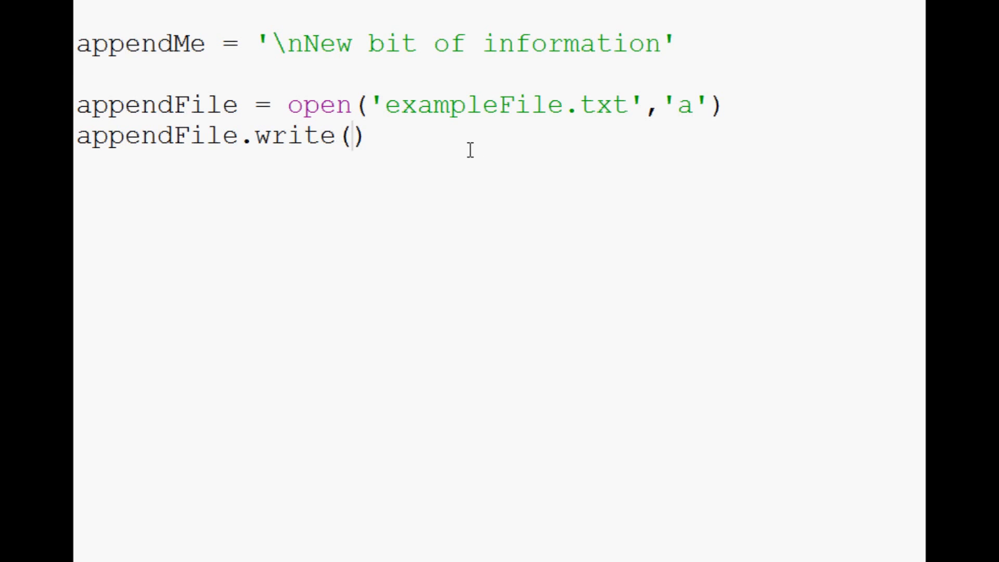
Add appendFile.write(appendMe) followed by appendFile.close() to the script.
{"action": "type", "text": "appendMe"}
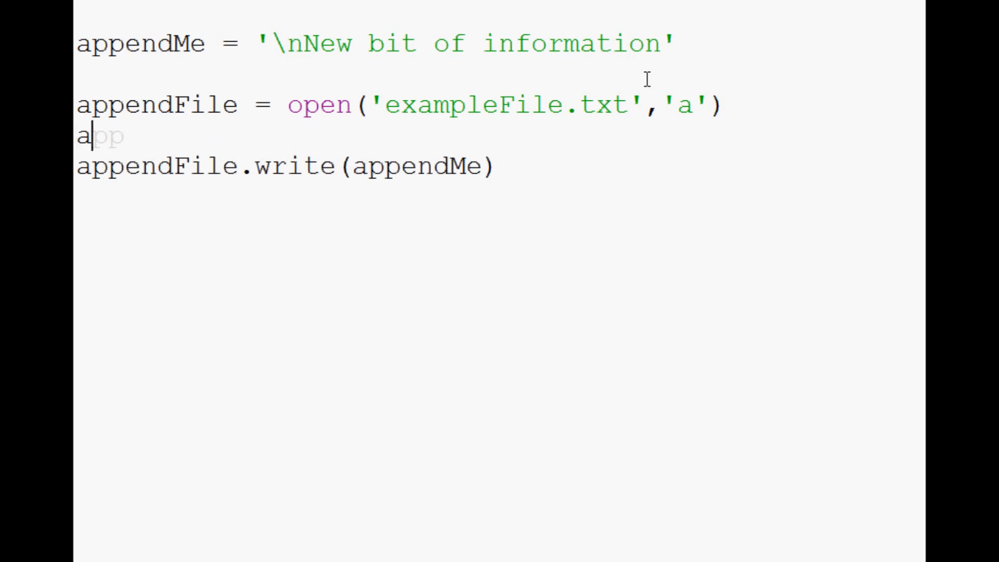
{"action": "type", "text": "ppendFile.write("}
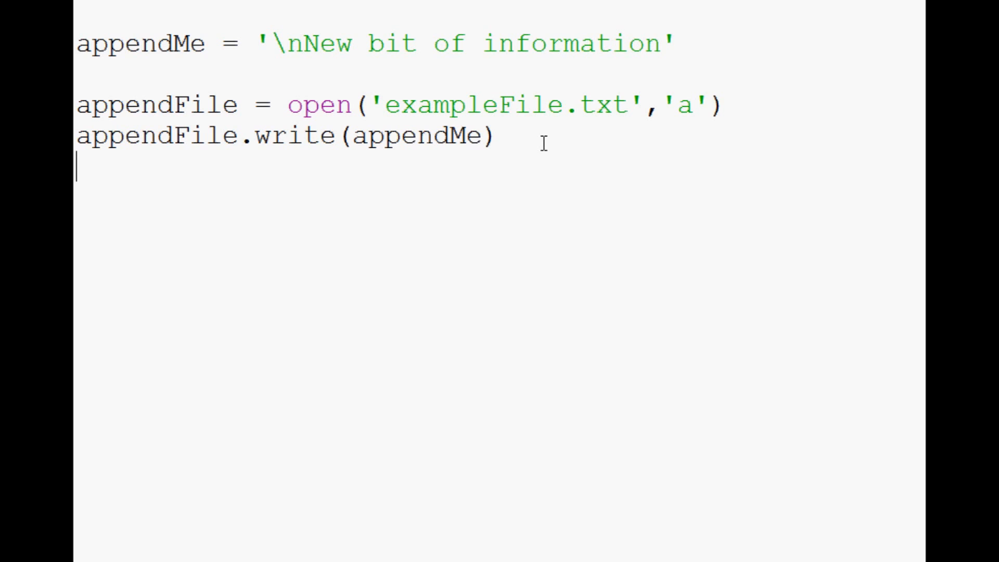
{"action": "type", "text": "appendFile.close("}
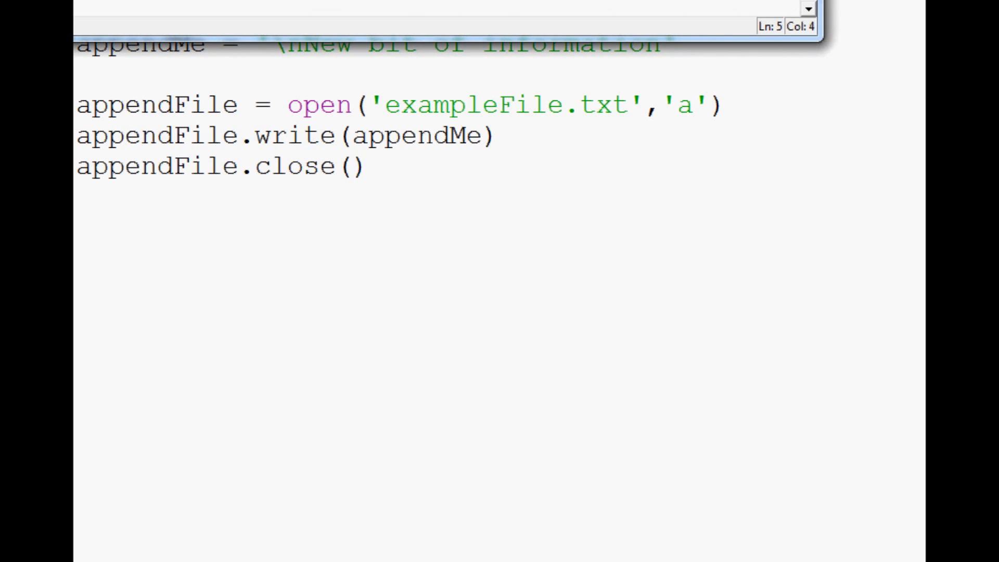
Run the append script with F5, restarting the Python shell.
{"action": "key", "text": "F5"}
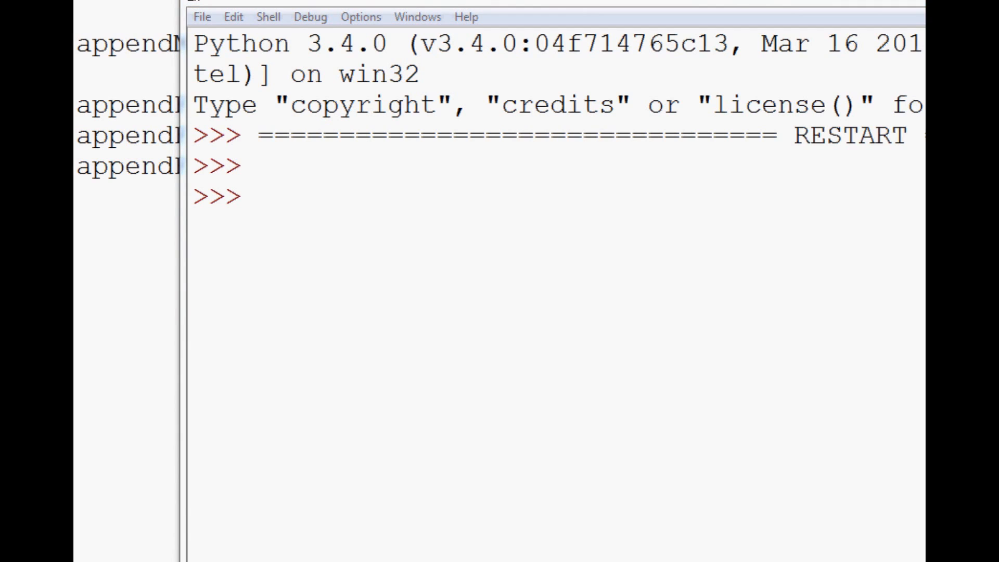
{"action": "mouse_move", "coordinate": [579, 205]}
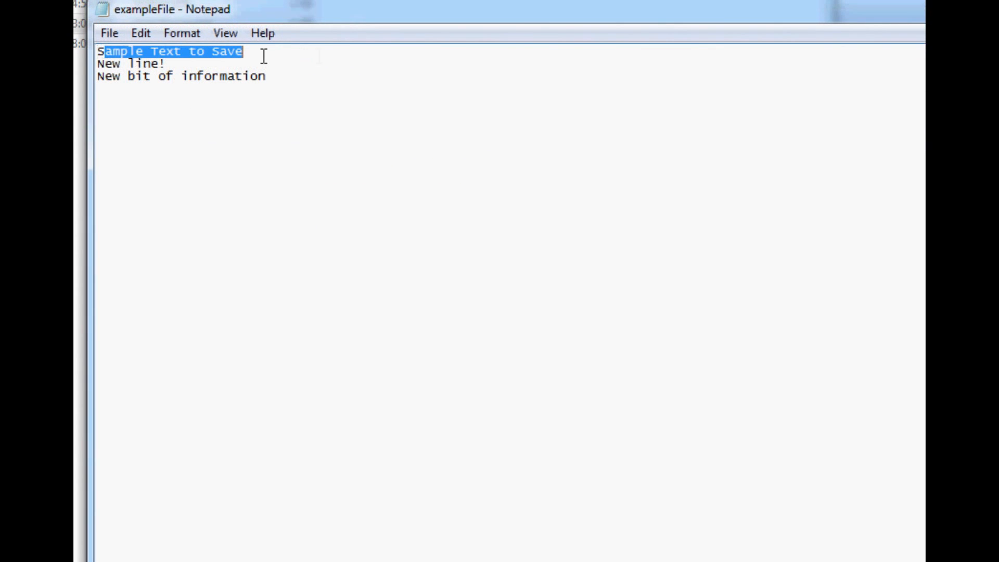
Deselect the text in exampleFile and point to the appended 'New bit of information' line.
{"action": "left_click", "coordinate": [112, 86]}
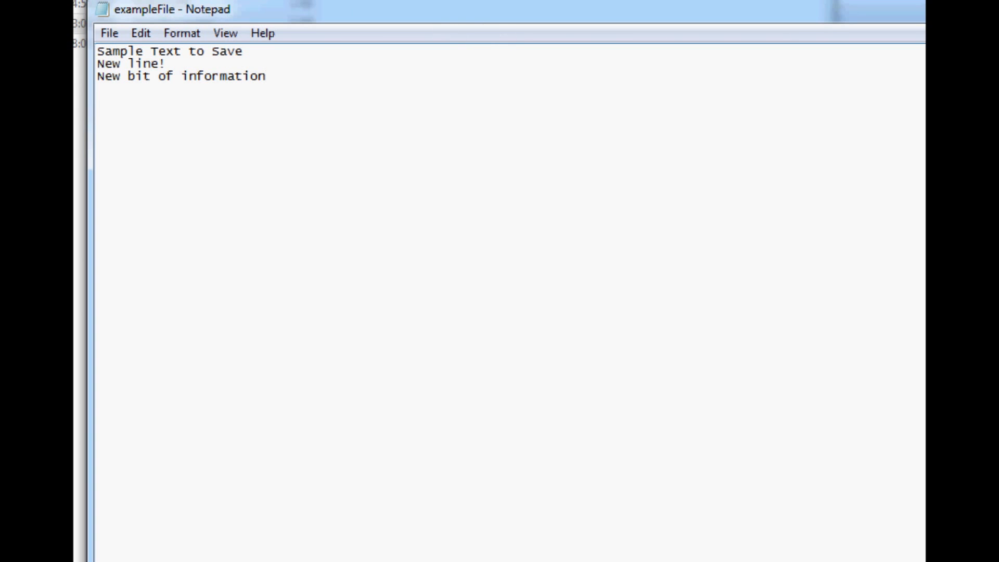
{"action": "left_click", "coordinate": [267, 76]}
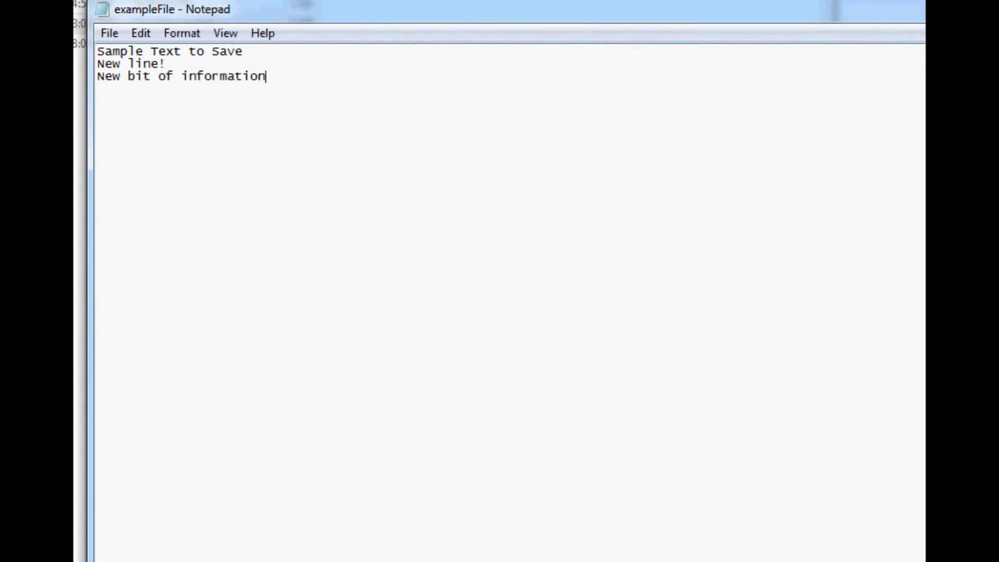